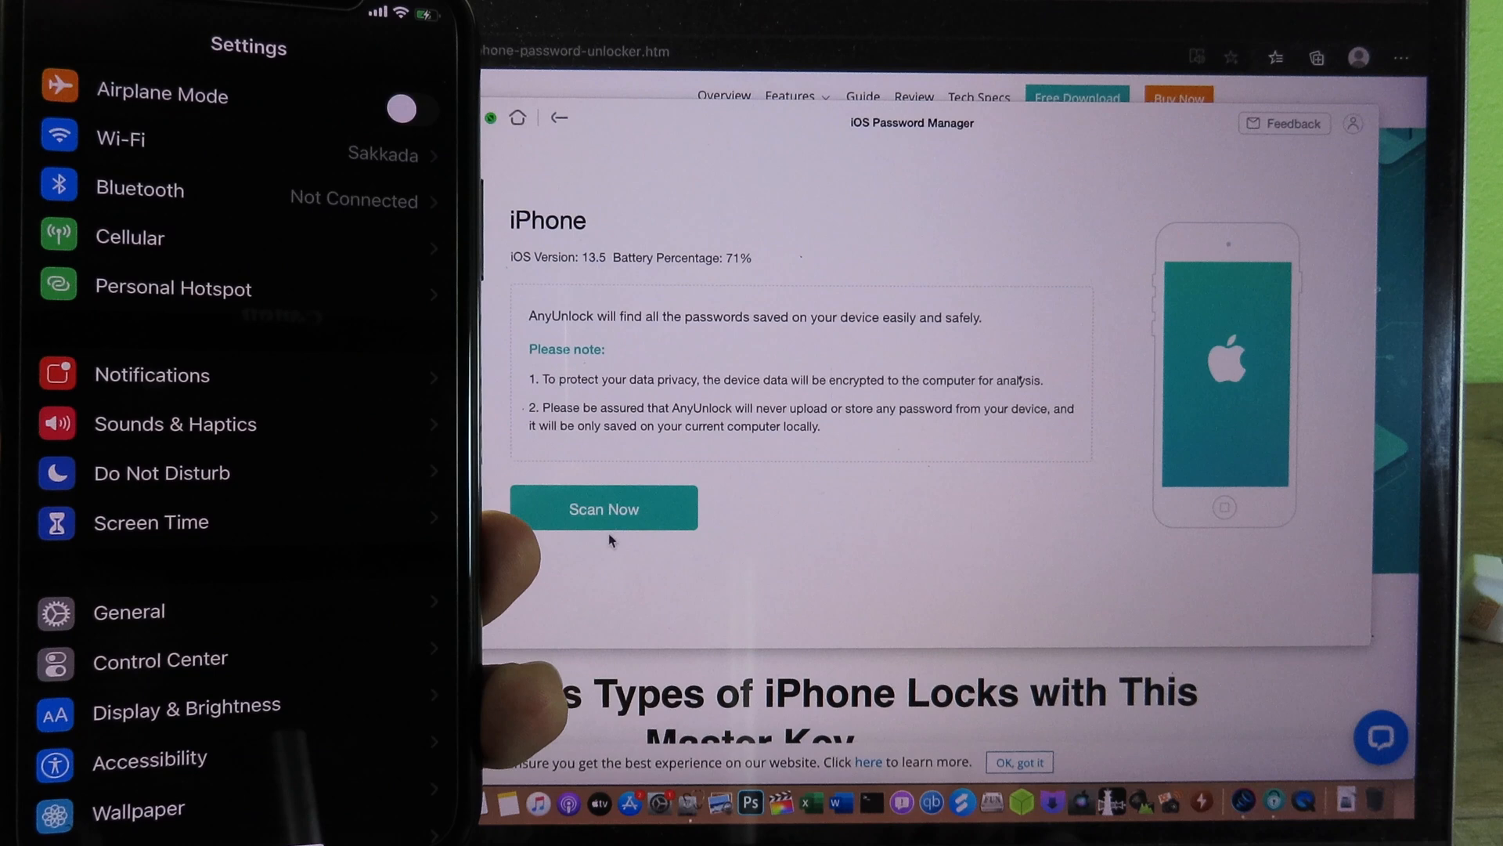
- Start the iPhone password scan and accept the backup encryption notice
click(602, 508)
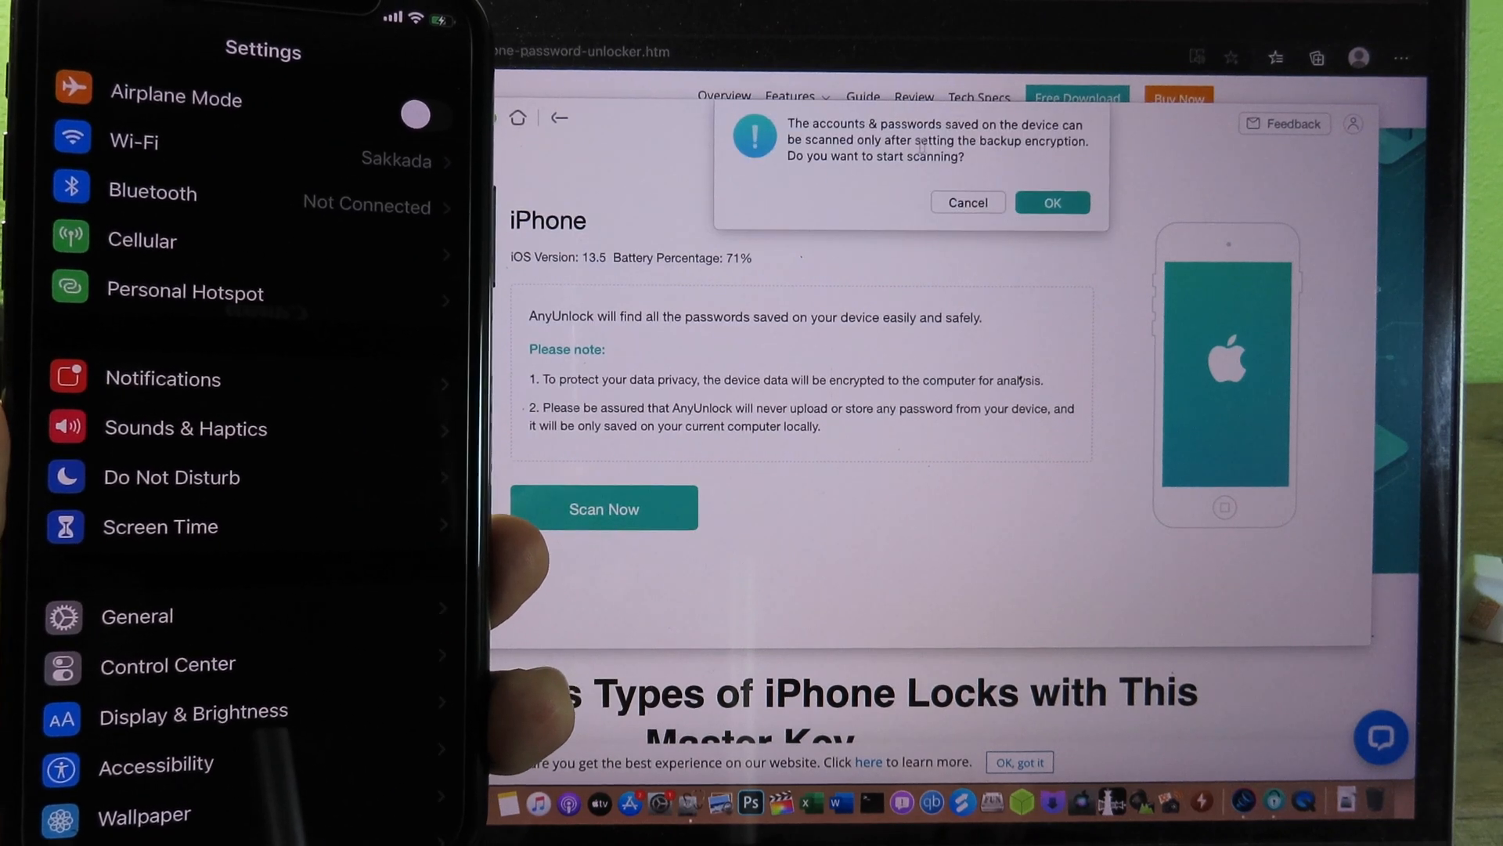
click(1050, 202)
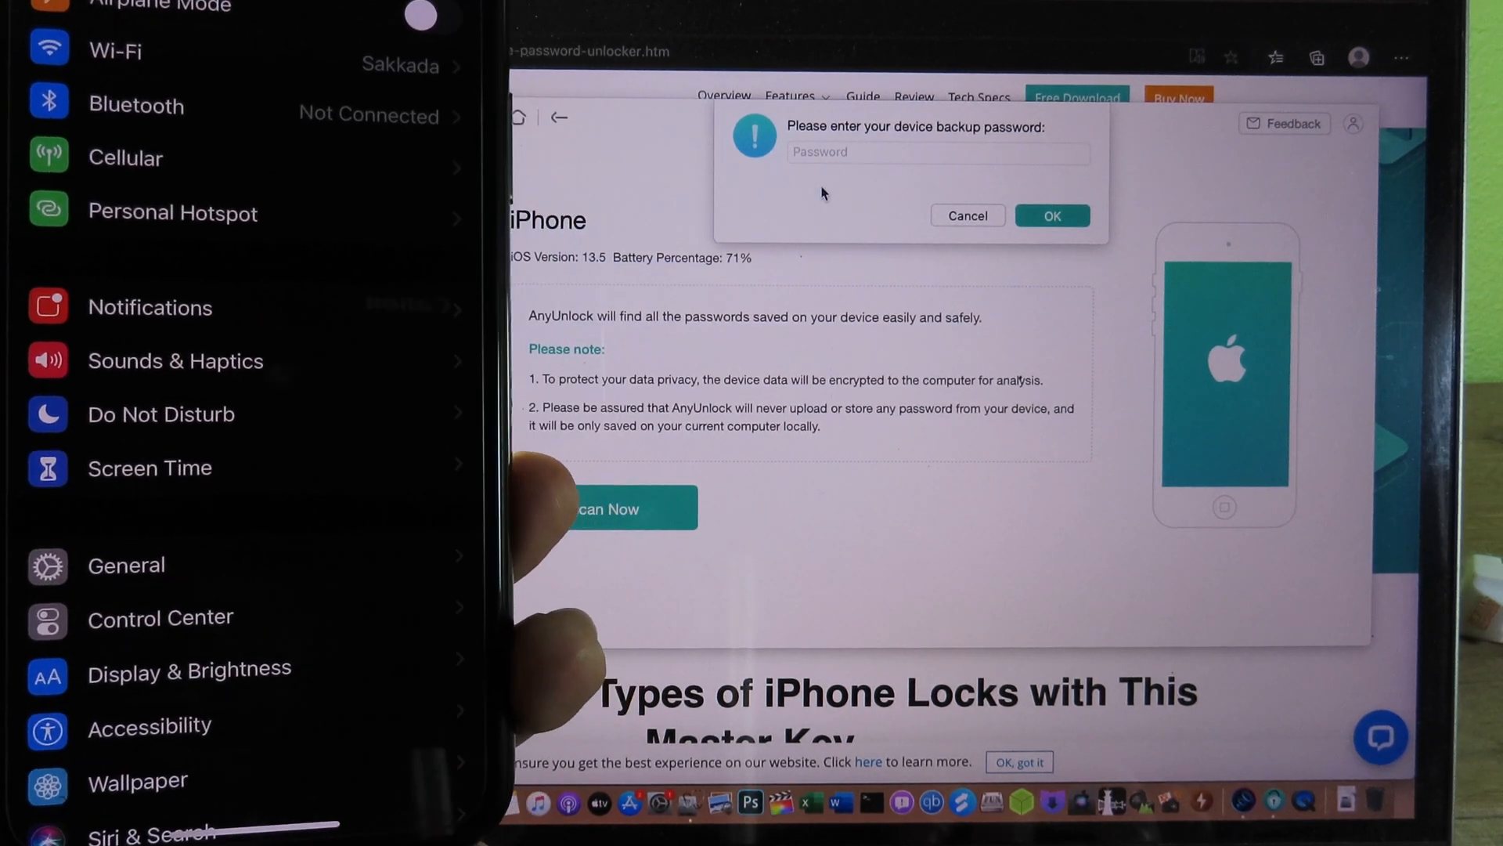
- Enter the iPhone backup password and submit it to begin scanning
text(••••)
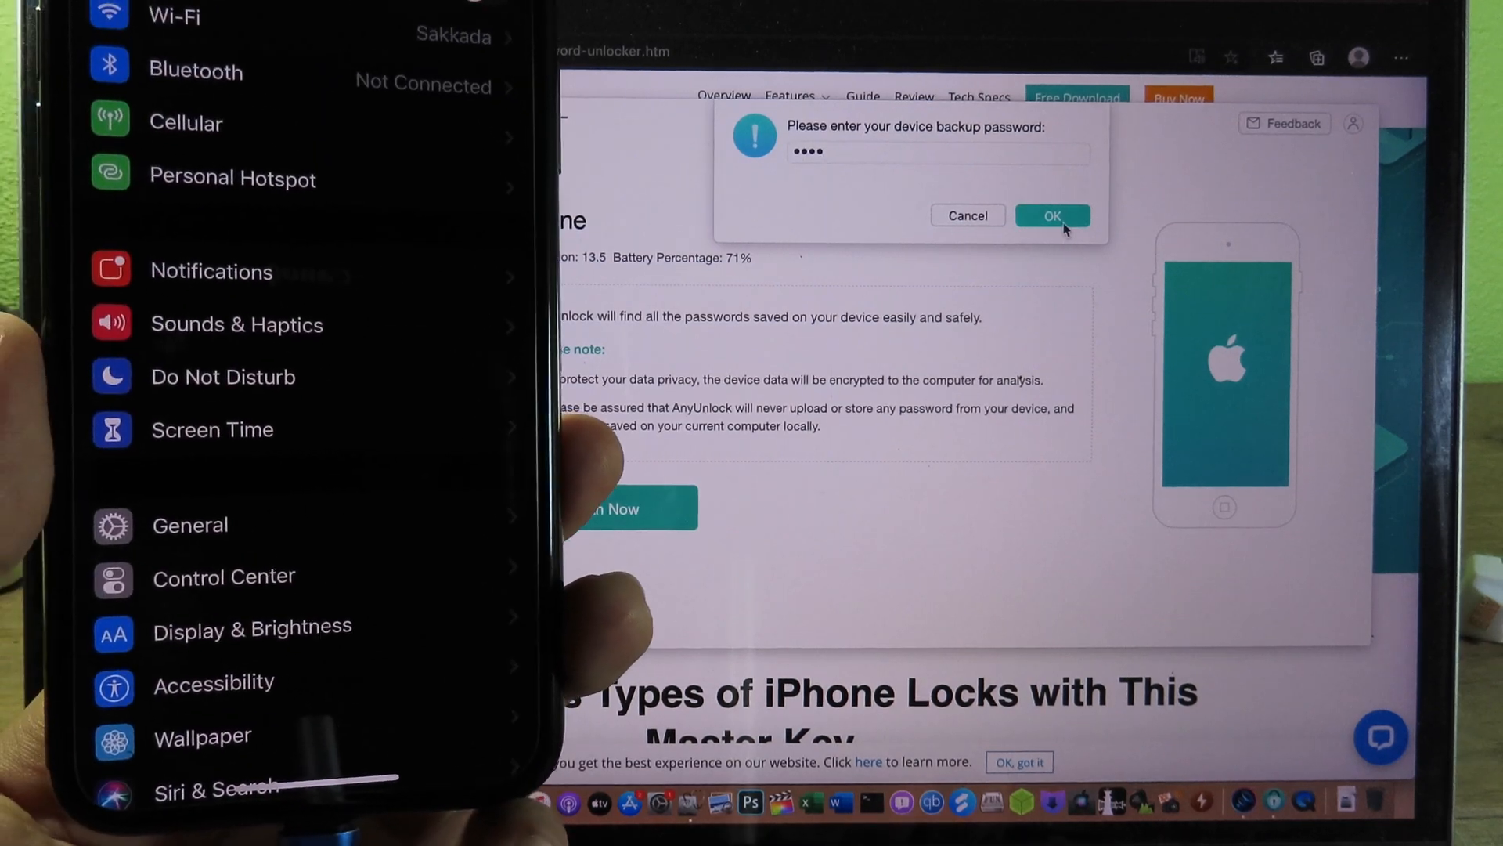
click(1051, 214)
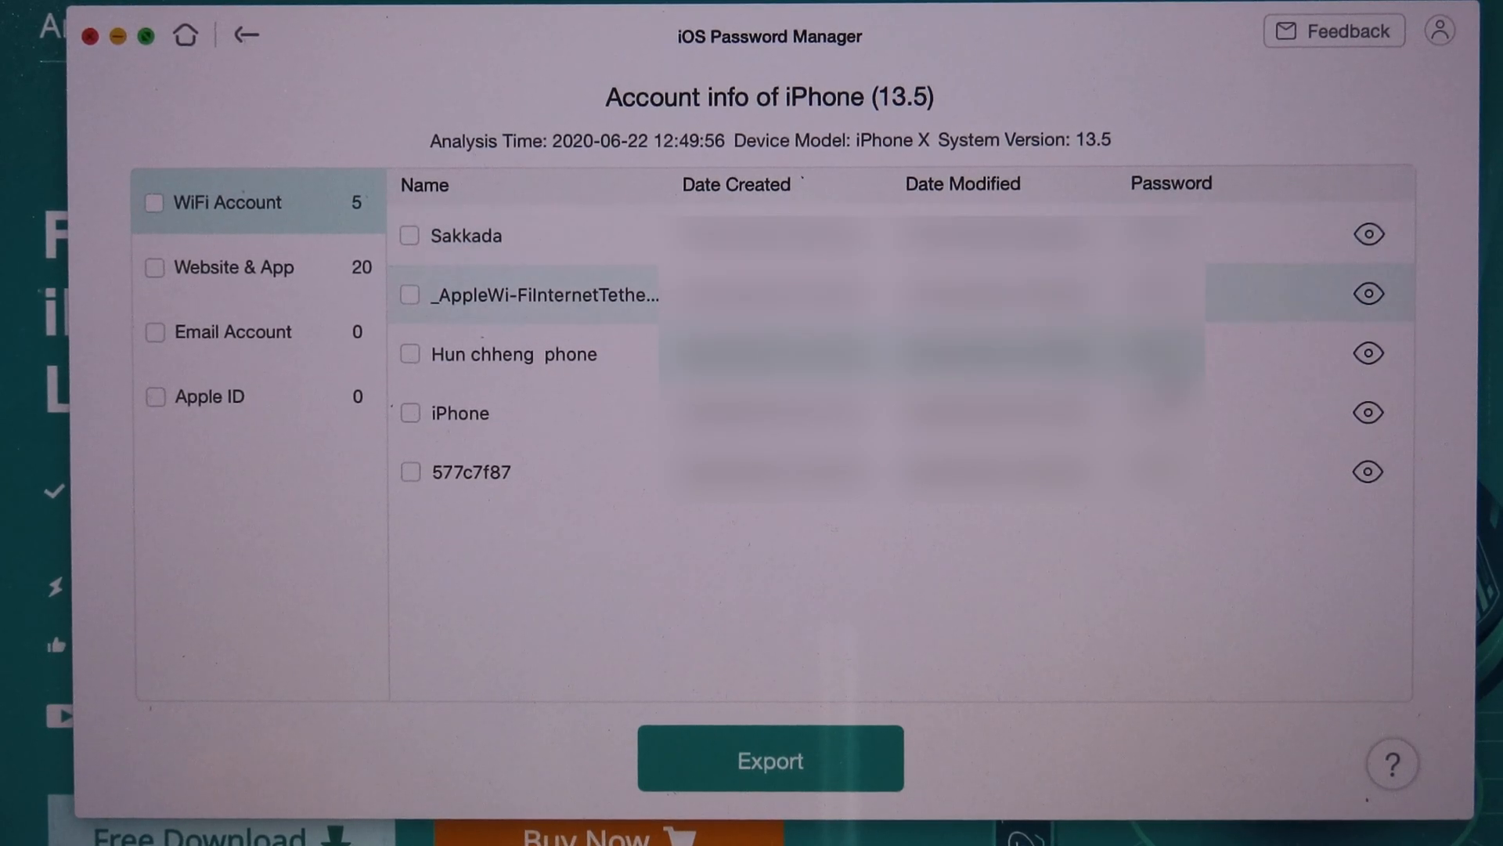
mouse_move(1225, 277)
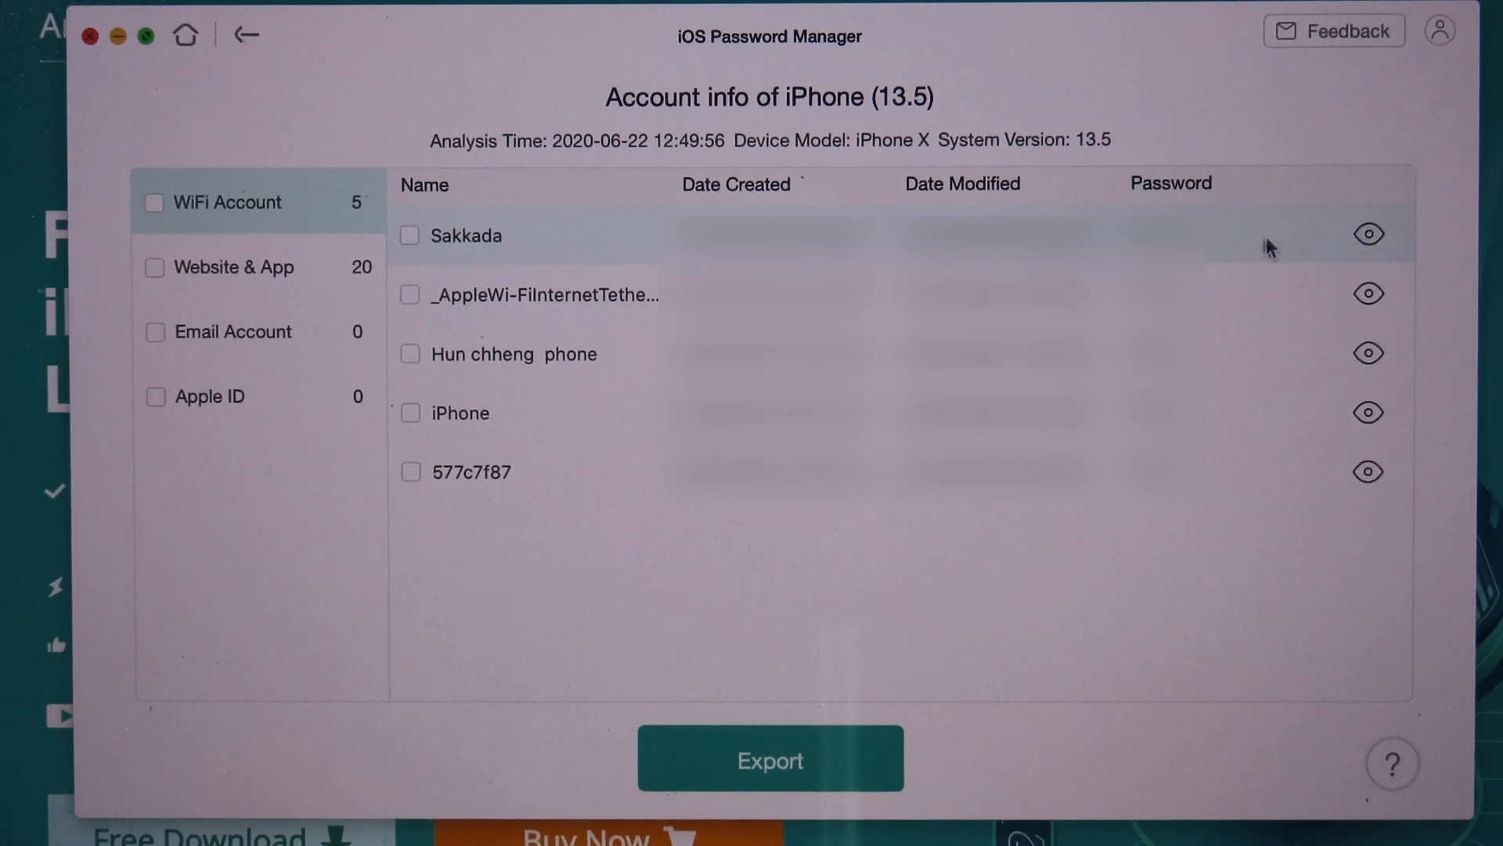
- Toggle the Sakkada WiFi network's password visibility with its eye icon
click(1367, 233)
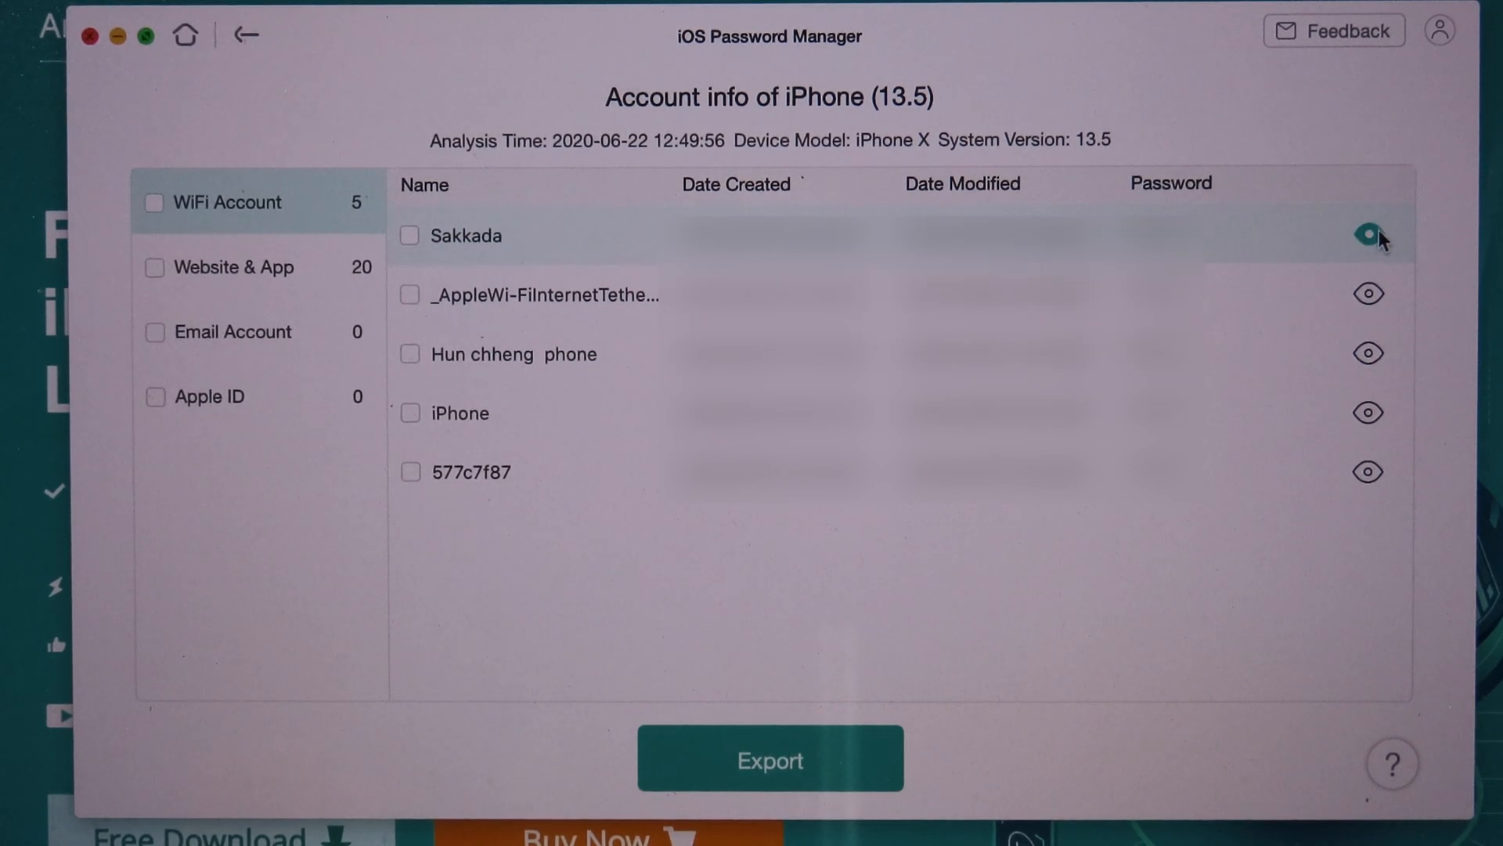
click(1367, 235)
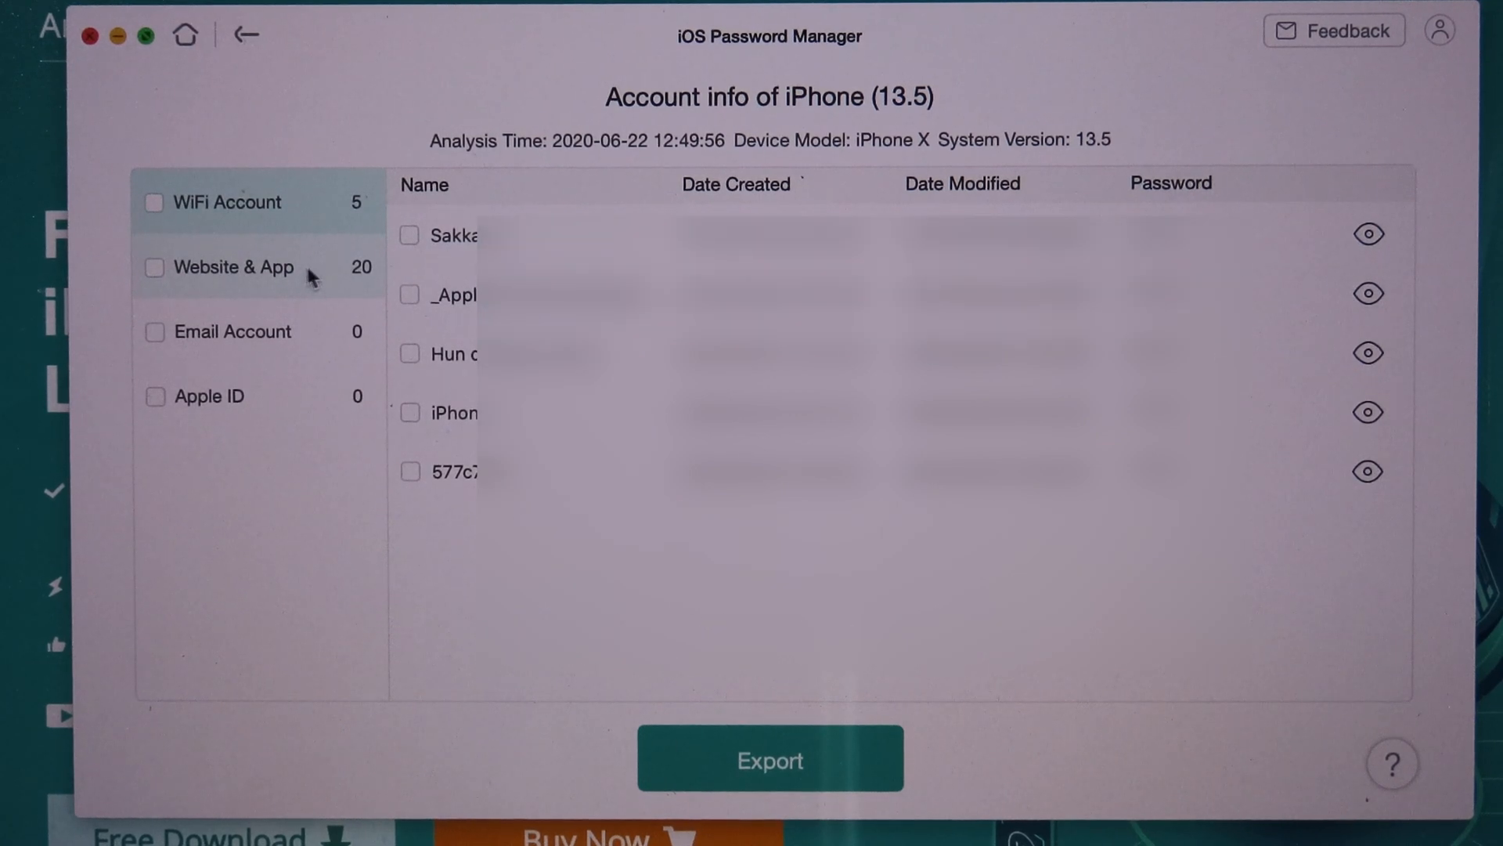
- Switch the sidebar to the Website & App category listing 20 accounts
click(245, 266)
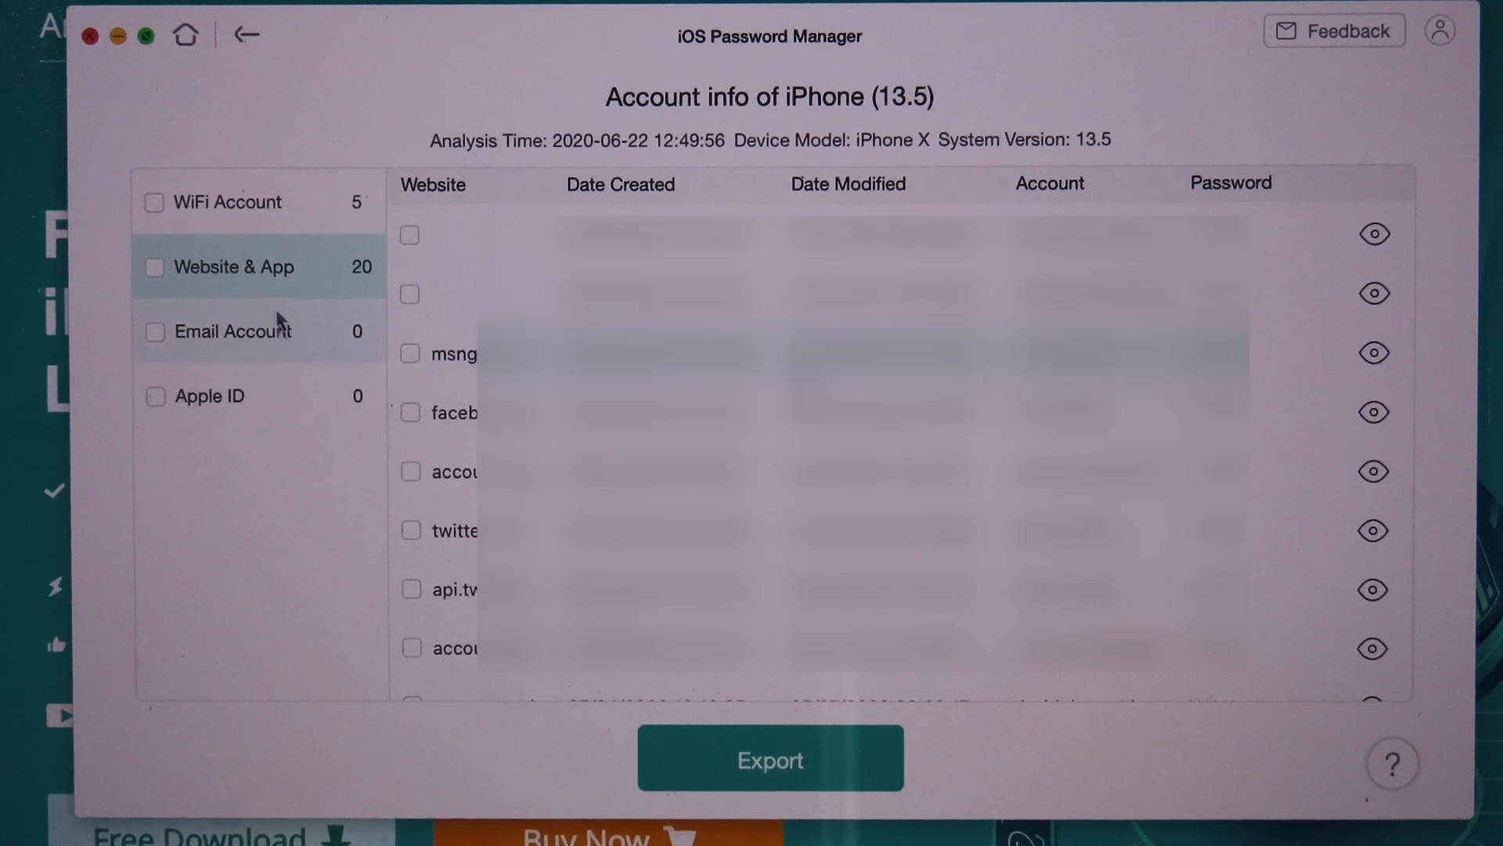
- Go back from the scan results to the iPhone start screen
click(245, 35)
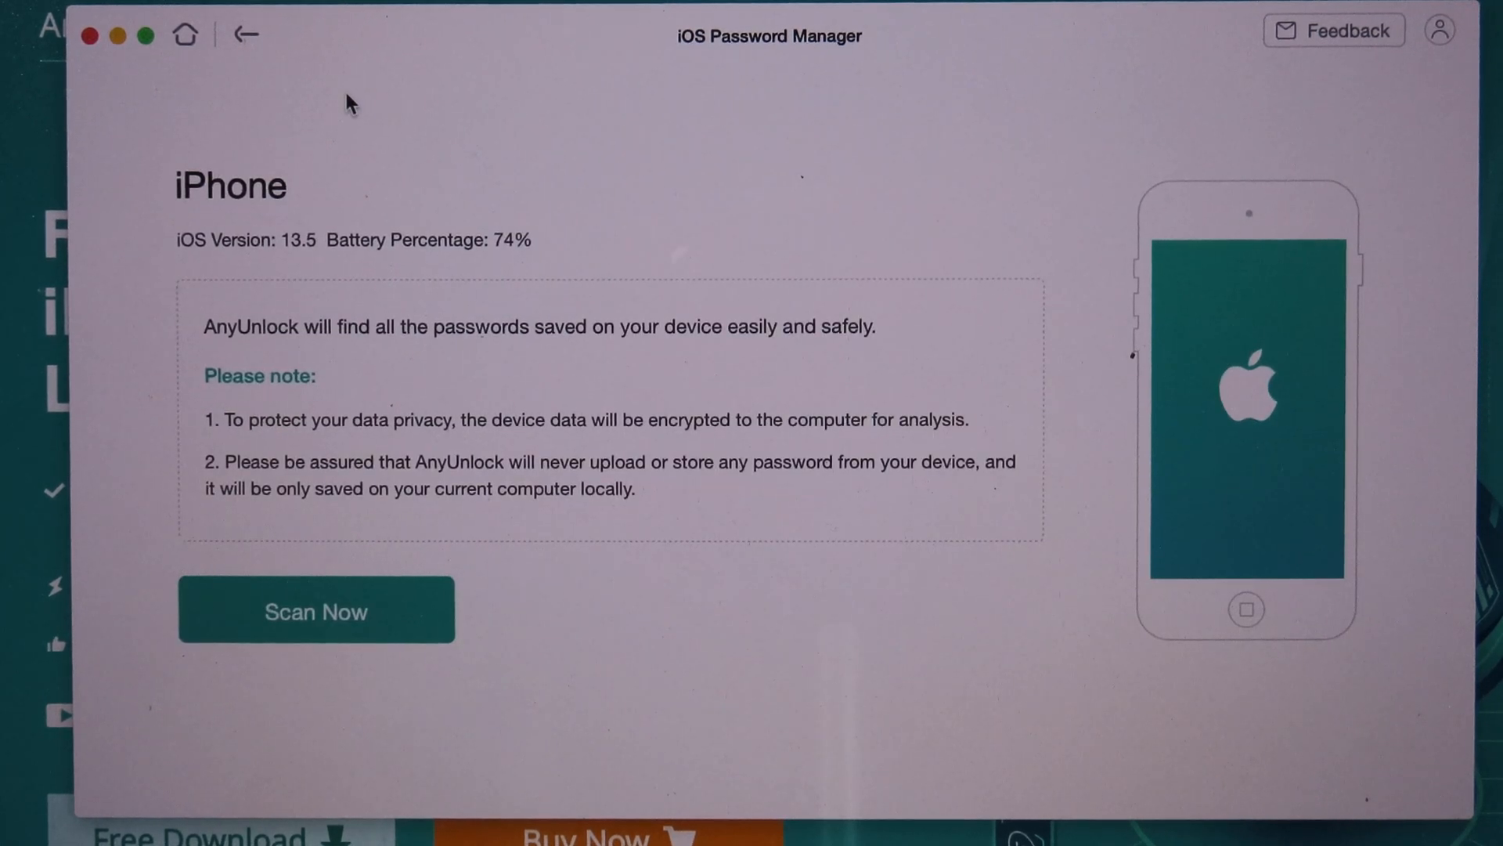
mouse_move(432, 291)
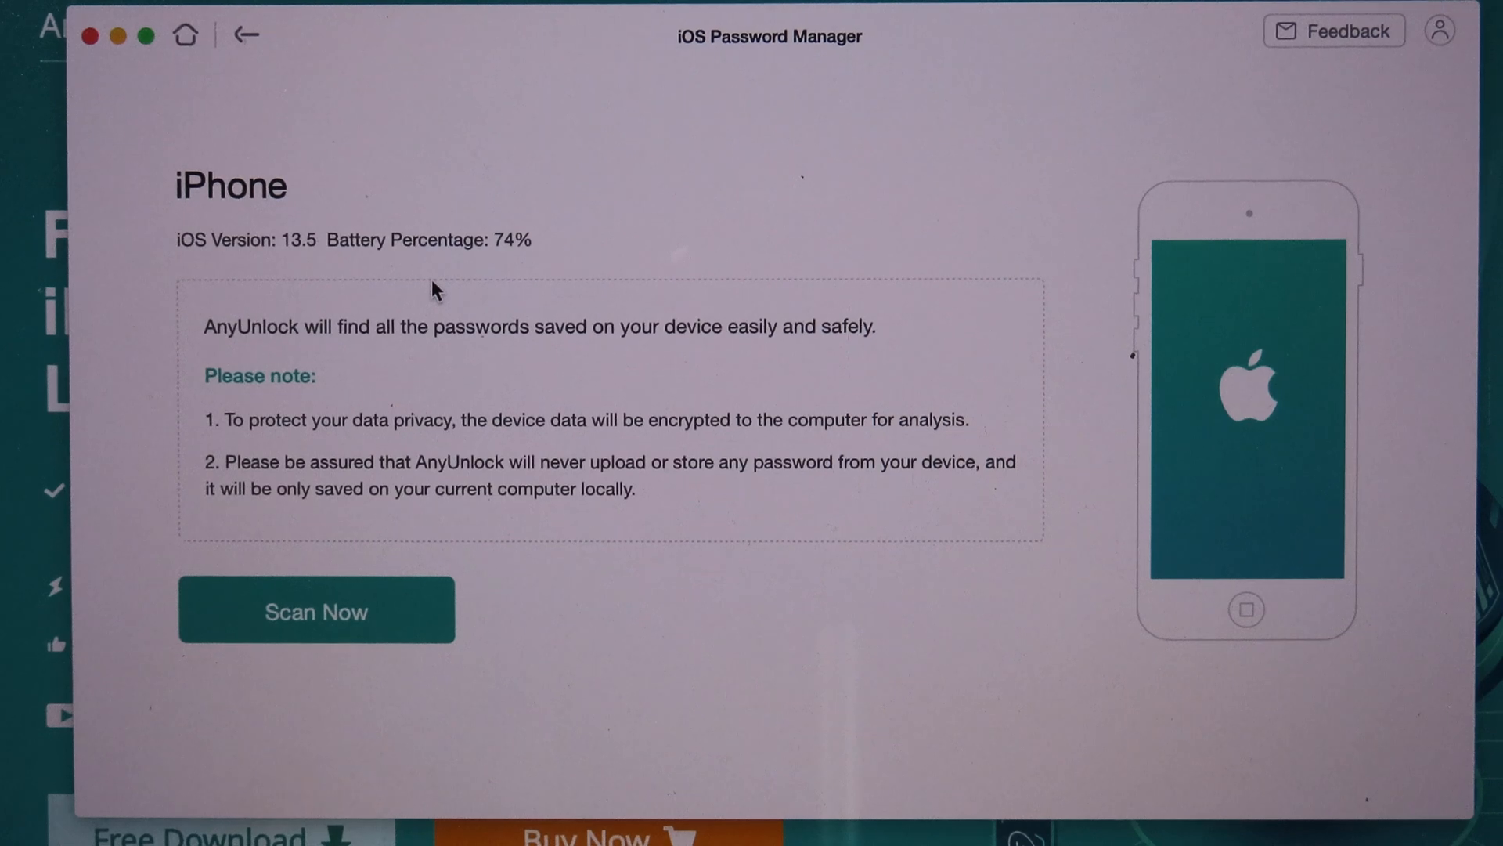
mouse_move(470, 295)
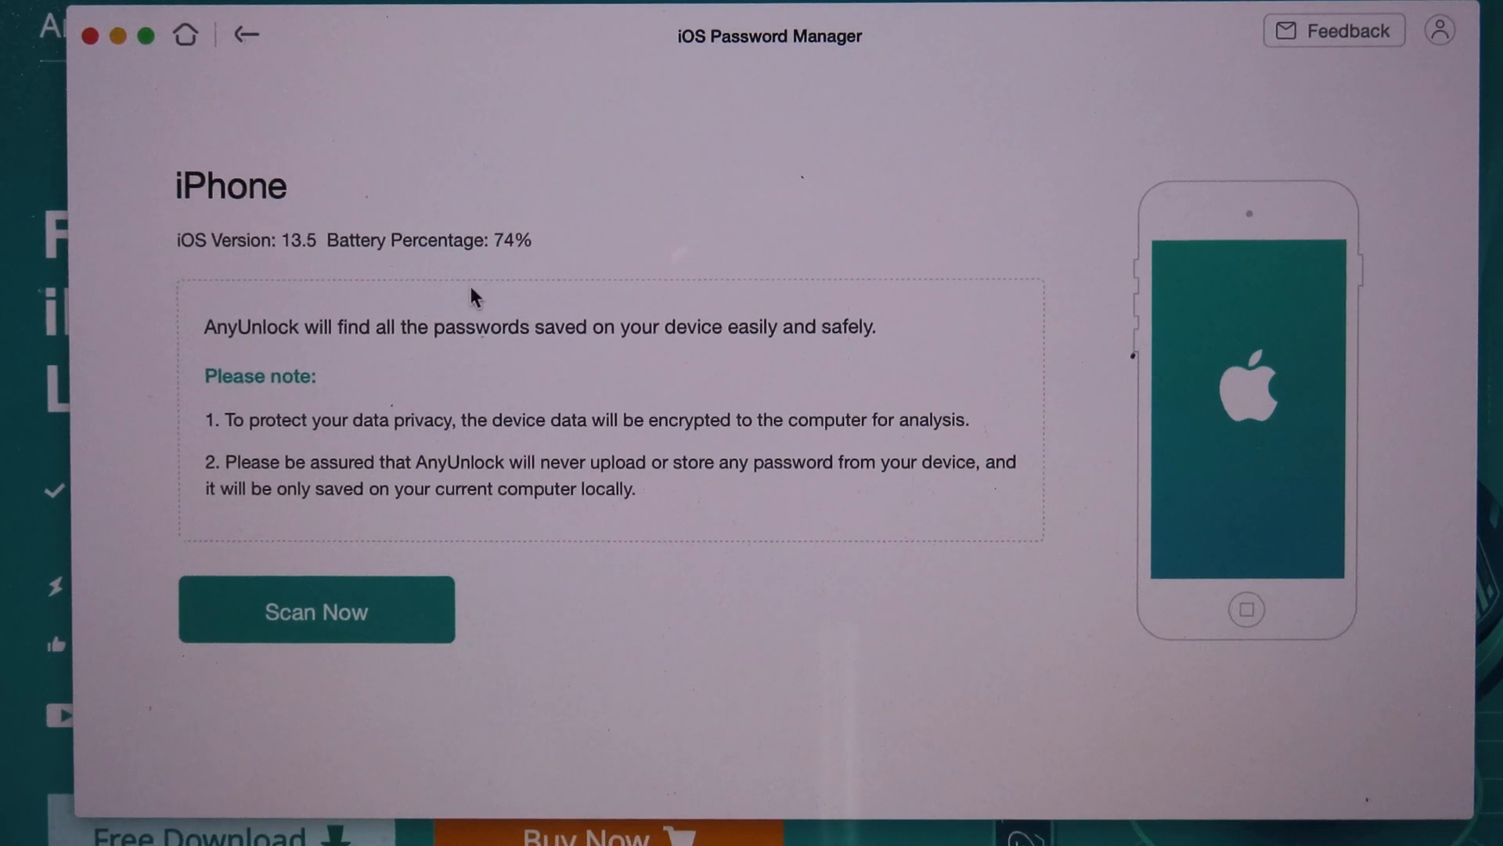